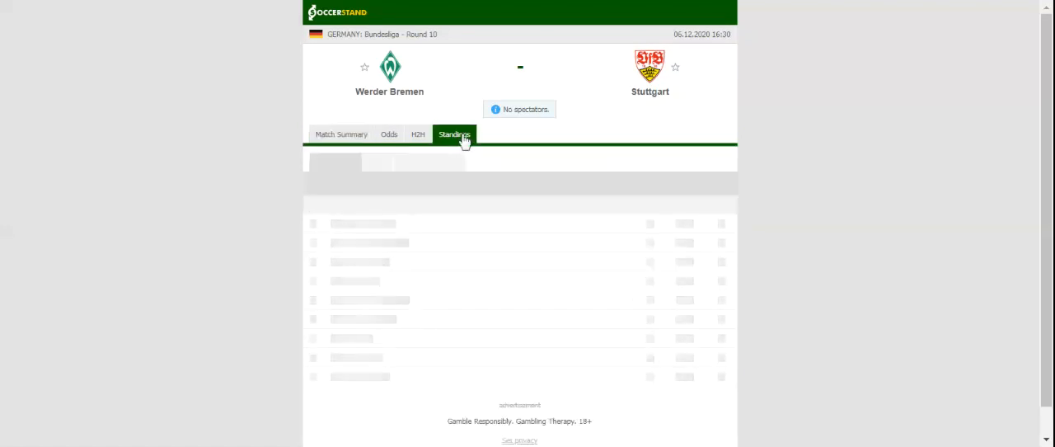
# - View the Bundesliga standings, then the Werder Bremen vs Stuttgart head-to-head results
pyautogui.click(455, 133)
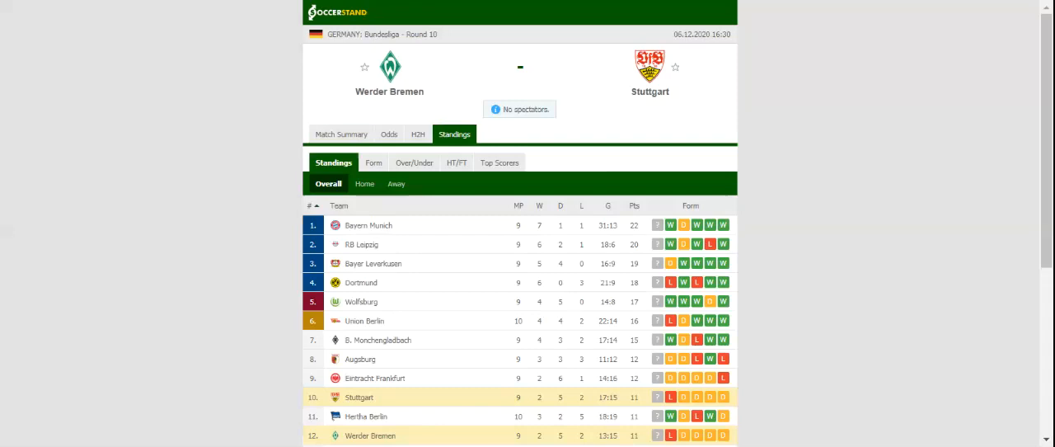
pyautogui.moveTo(418, 134)
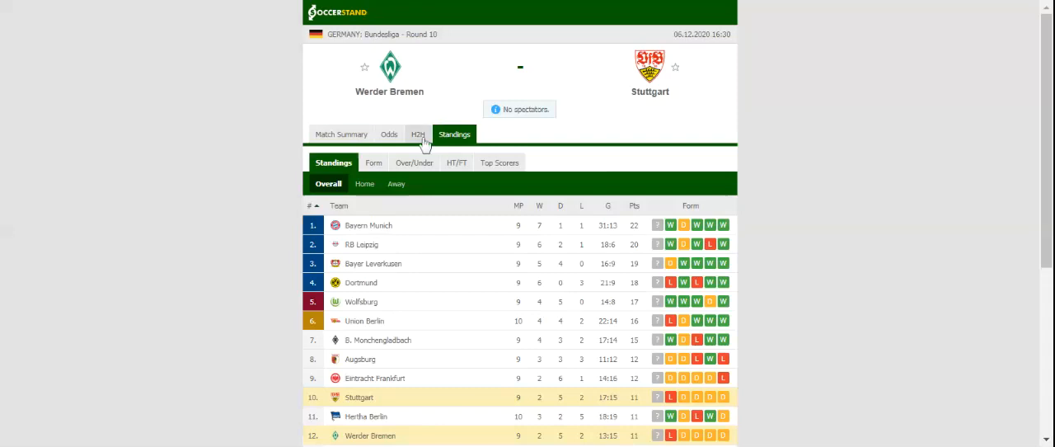
pyautogui.click(417, 134)
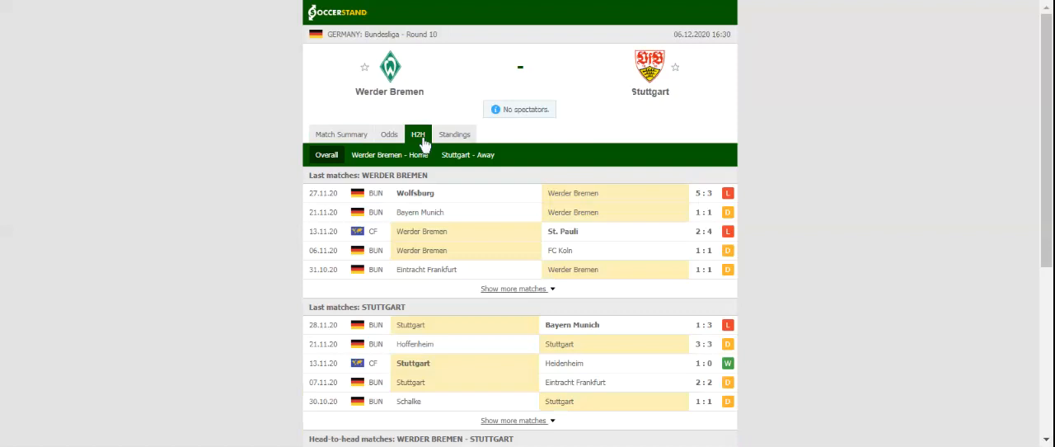